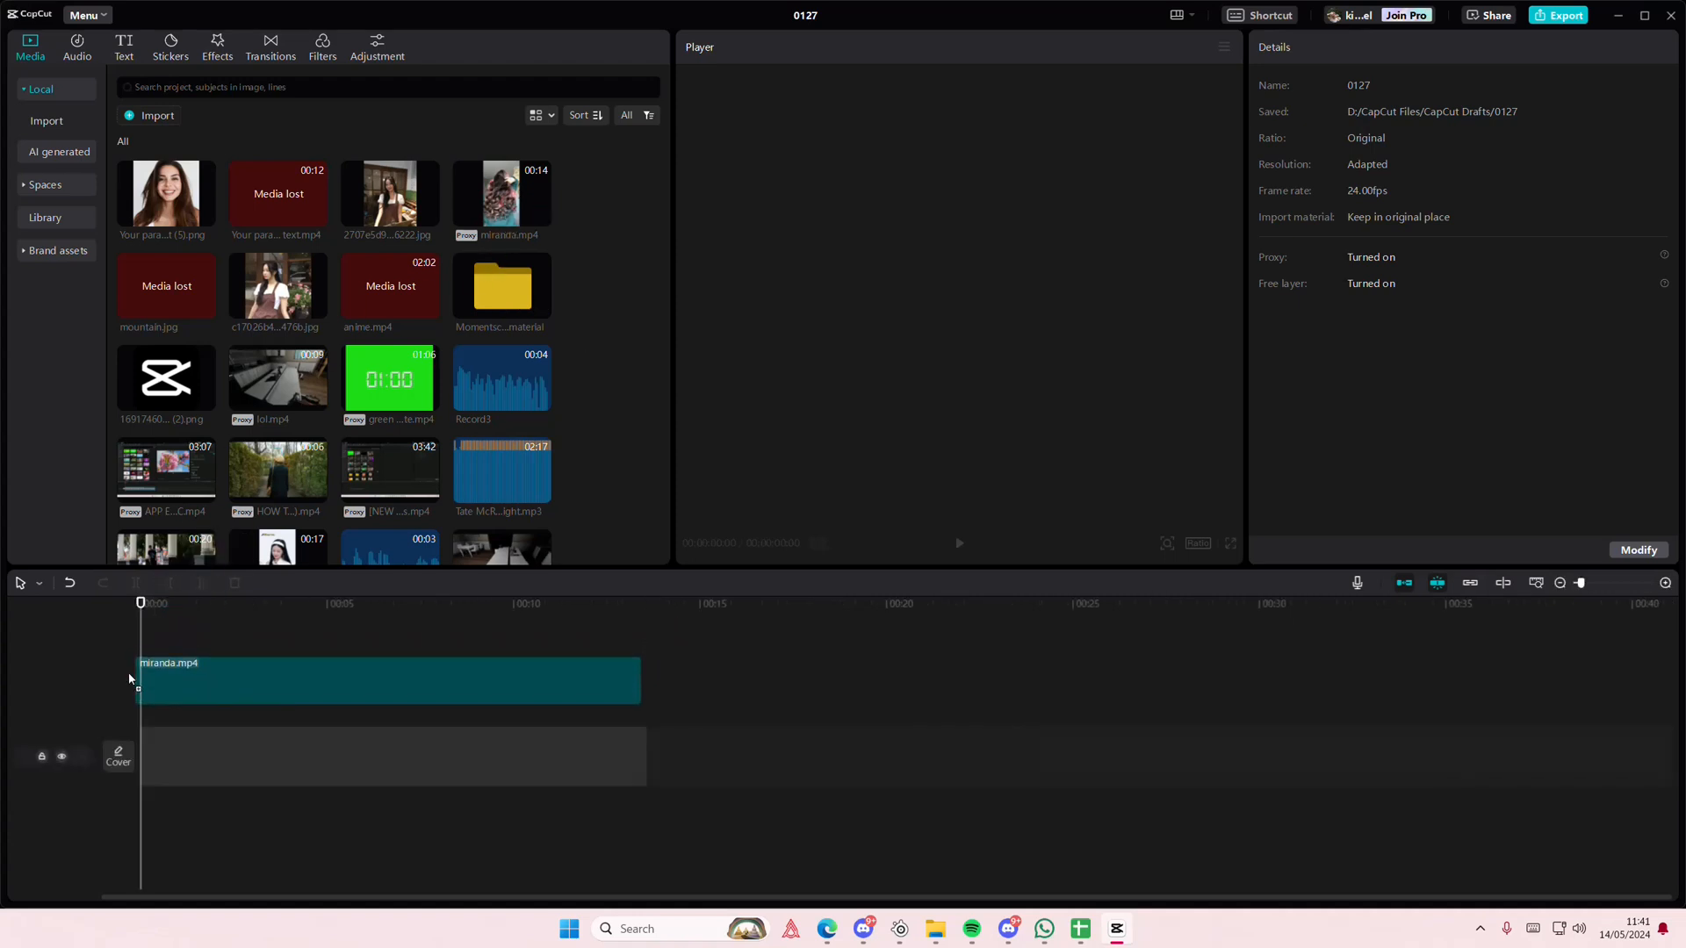
Place miranda.mp4 on the main video track and mute its original audio.
{"action": "left_click", "coordinate": [386, 682]}
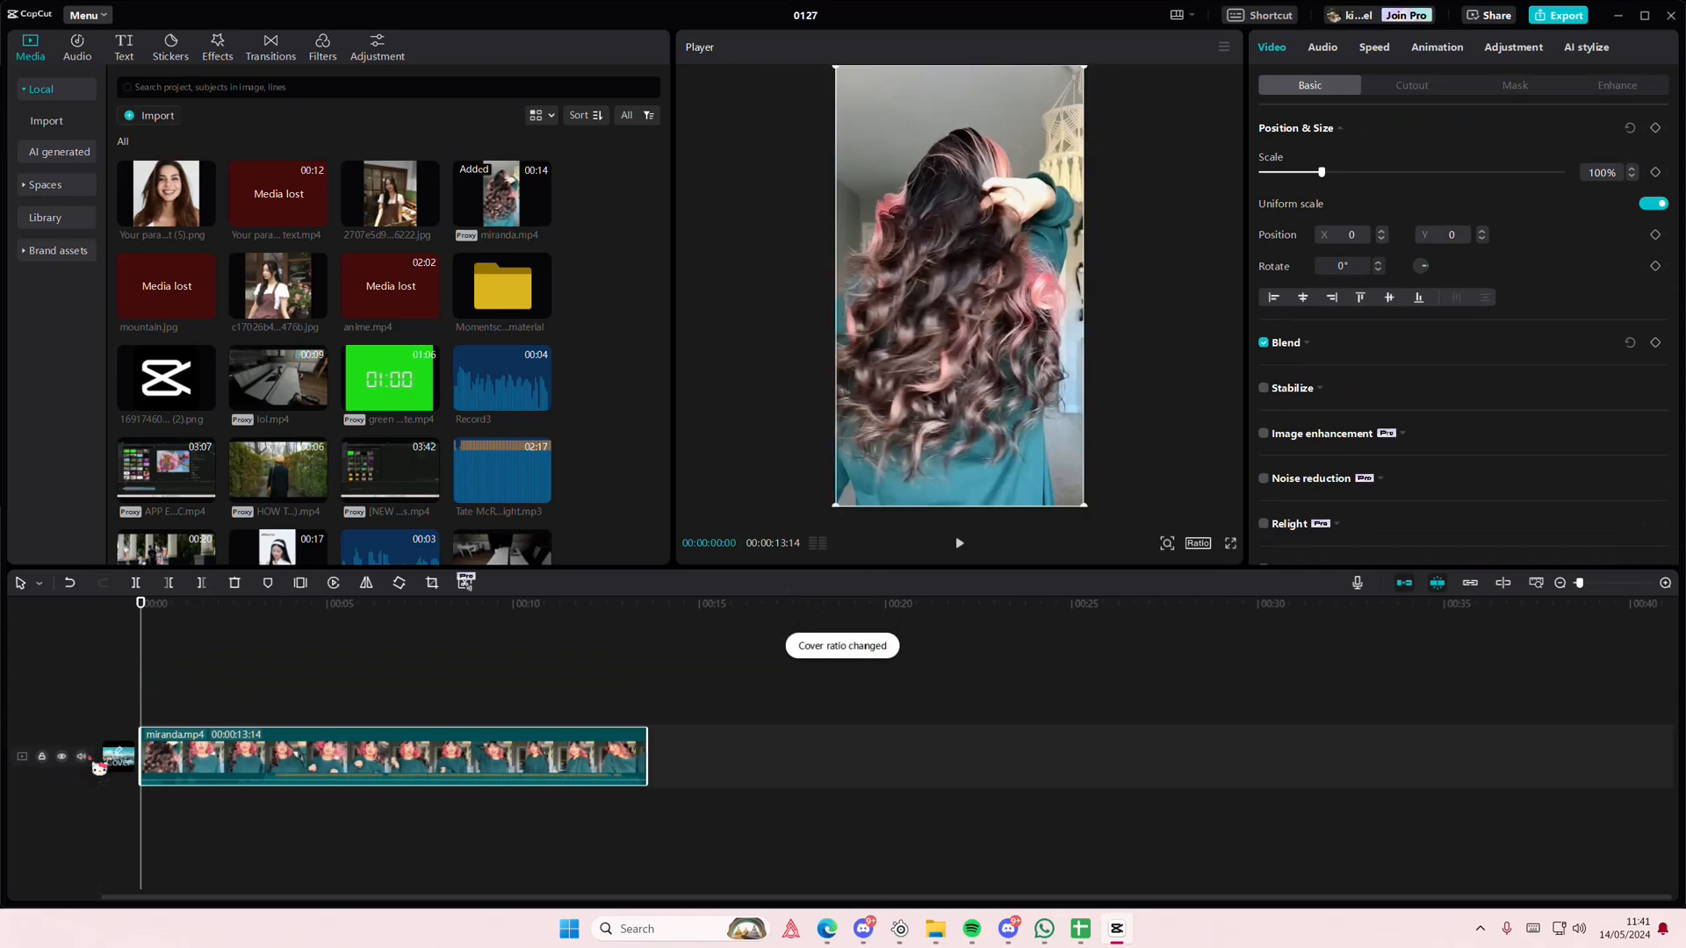
{"action": "left_click", "coordinate": [62, 755]}
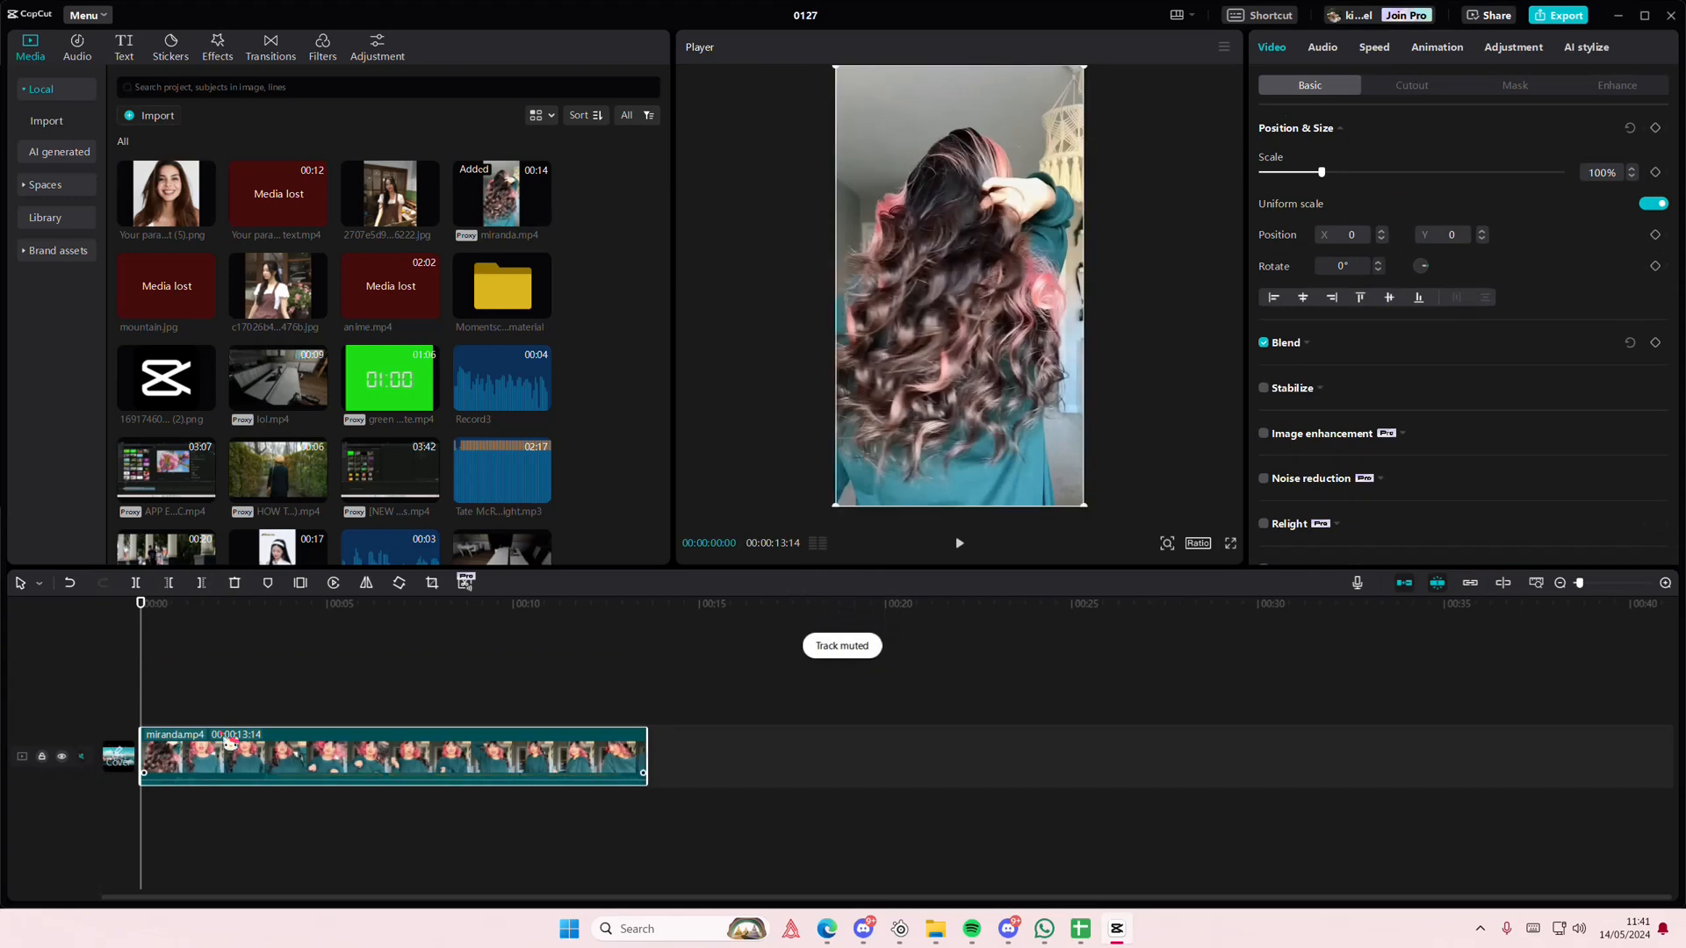
Select the miranda clip and move the playhead to about four seconds for the 178% scale, Y -919 keyframe.
{"action": "left_click", "coordinate": [167, 603]}
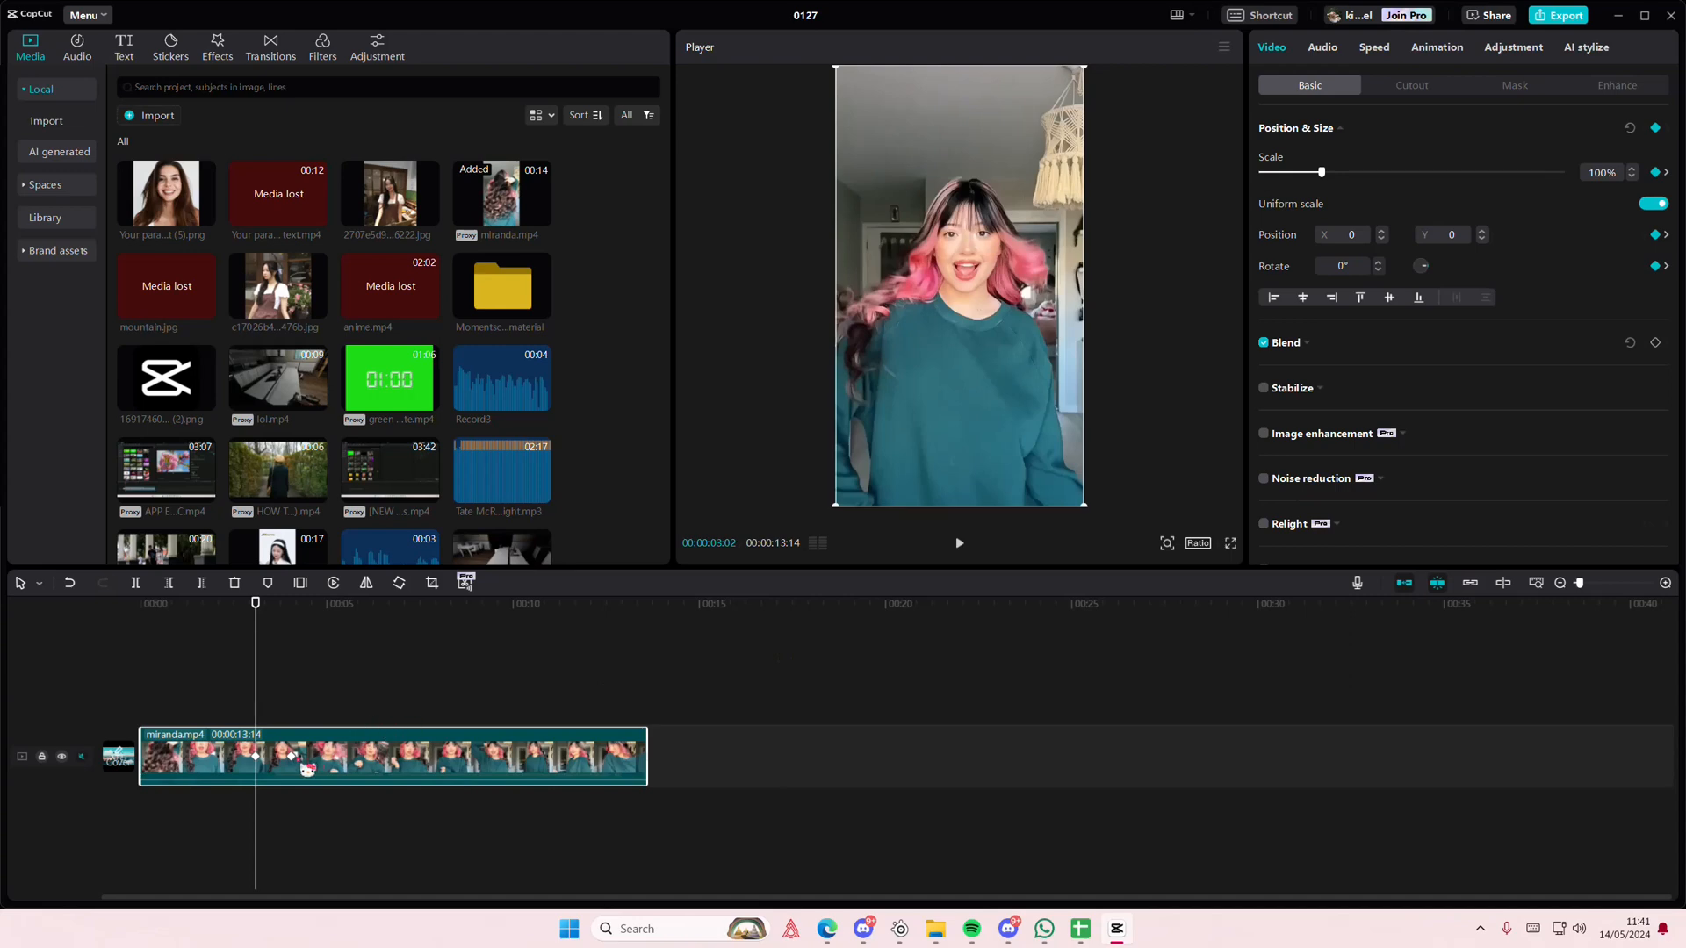
{"action": "left_click_drag", "start_coordinate": [1321, 172], "coordinate": [1344, 172]}
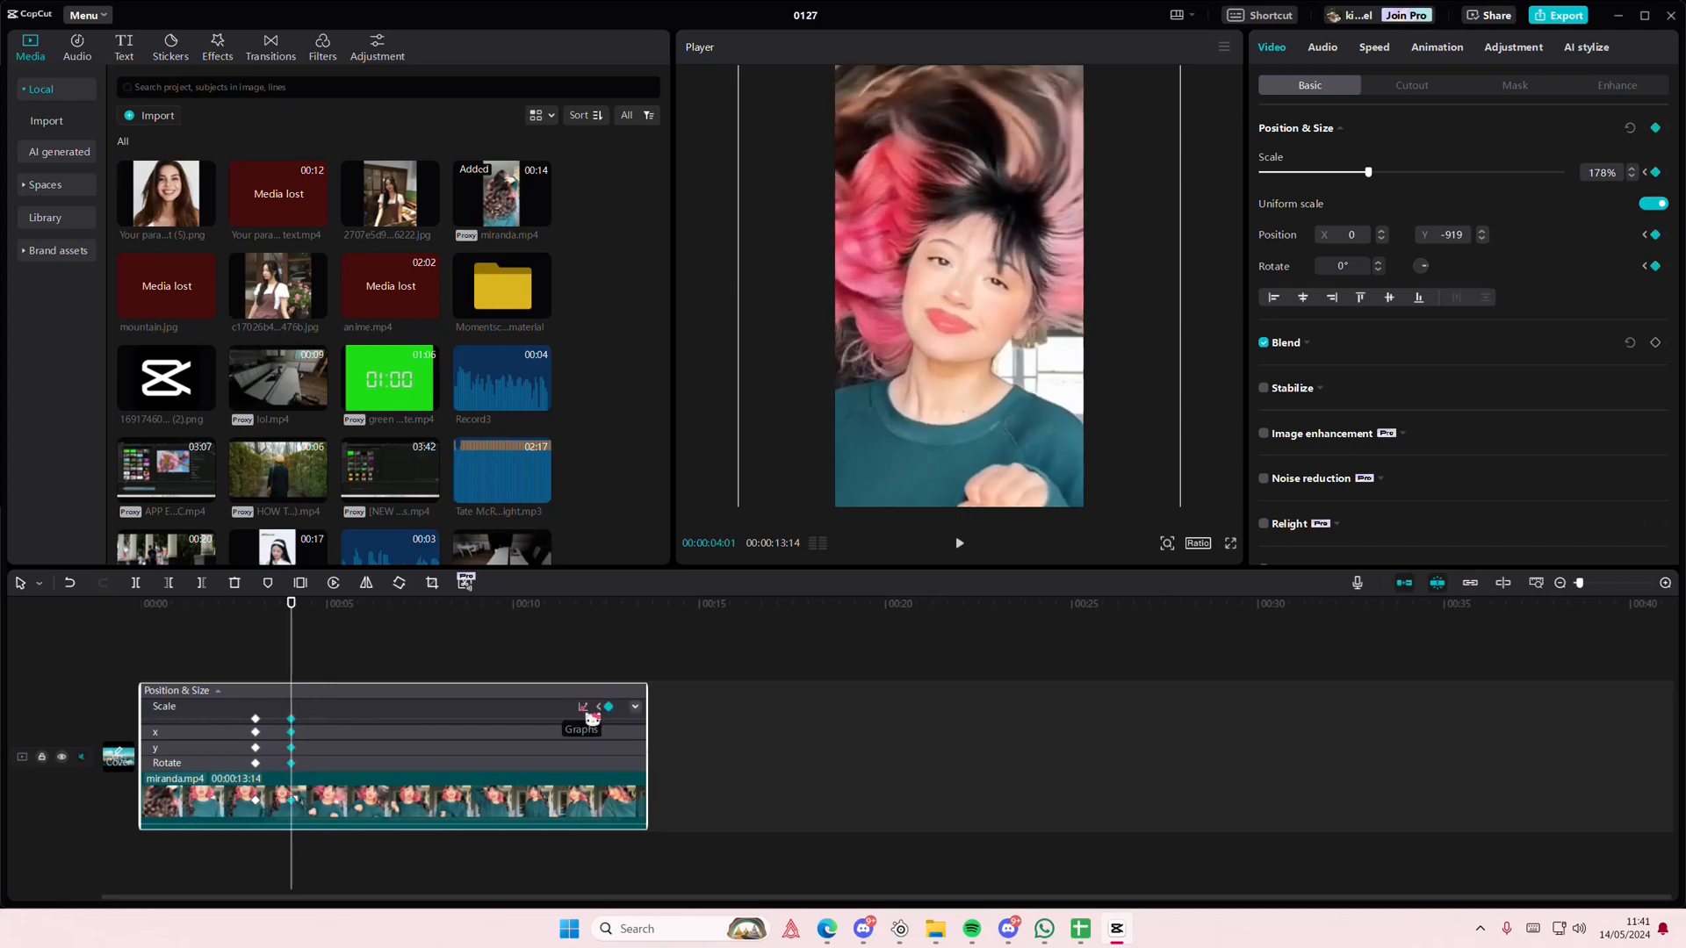
Apply the Ease Out 3 curve to the scale keyframes so the zoom-in eases.
{"action": "left_click", "coordinate": [581, 708]}
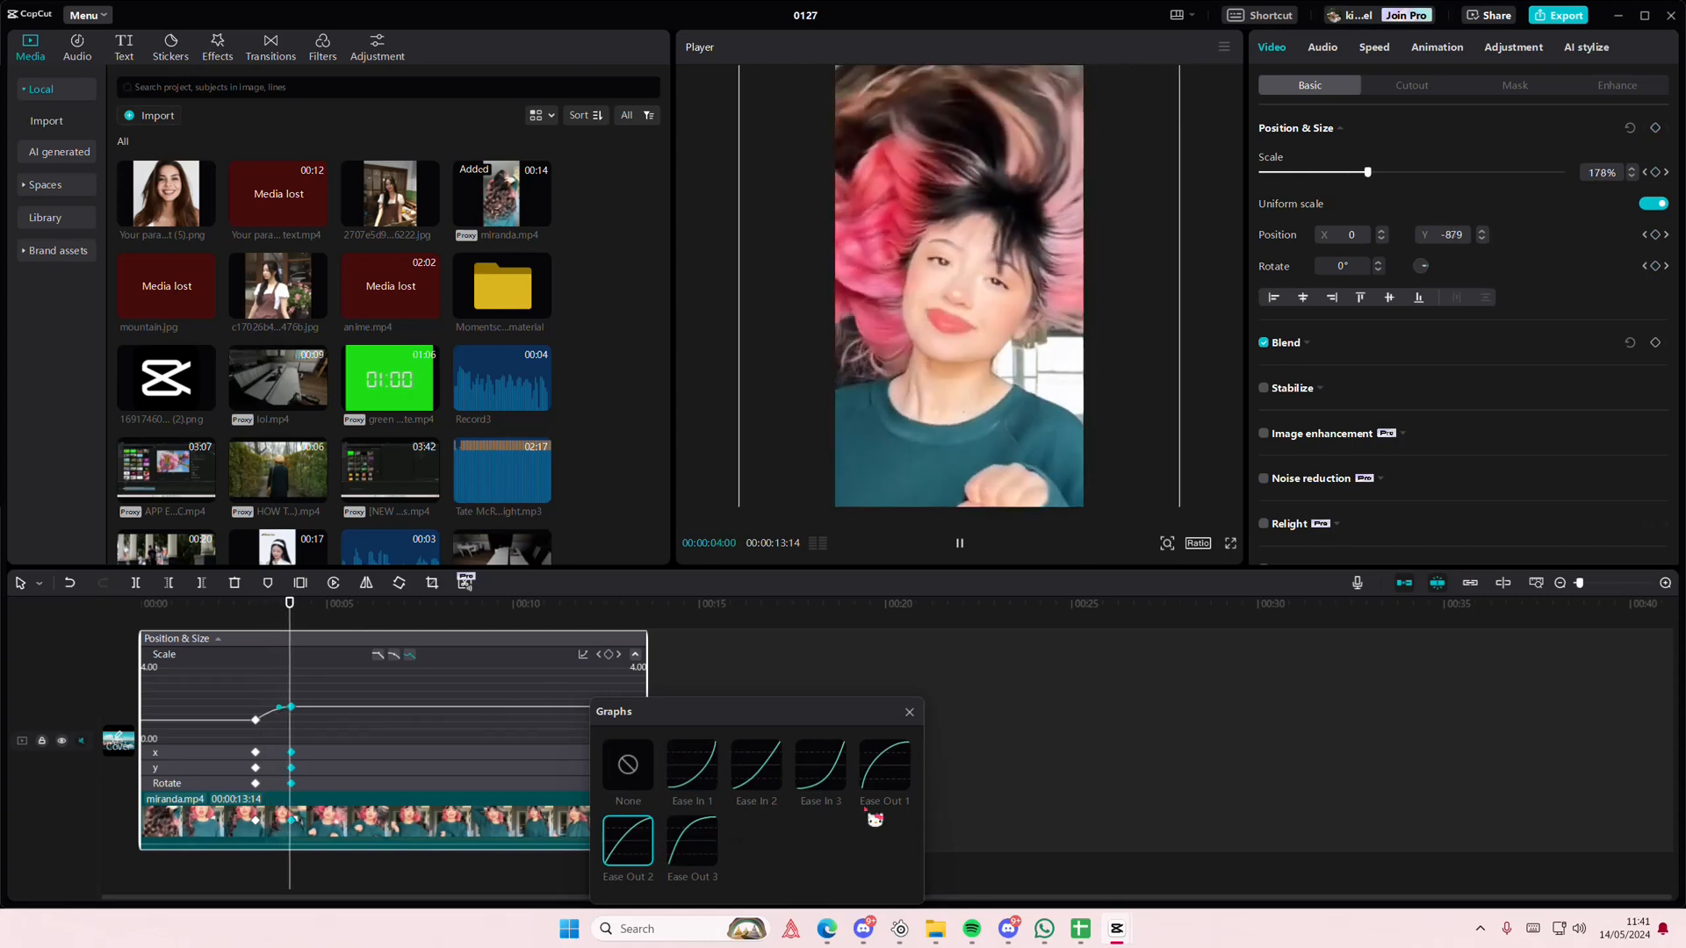
{"action": "left_click", "coordinate": [692, 848]}
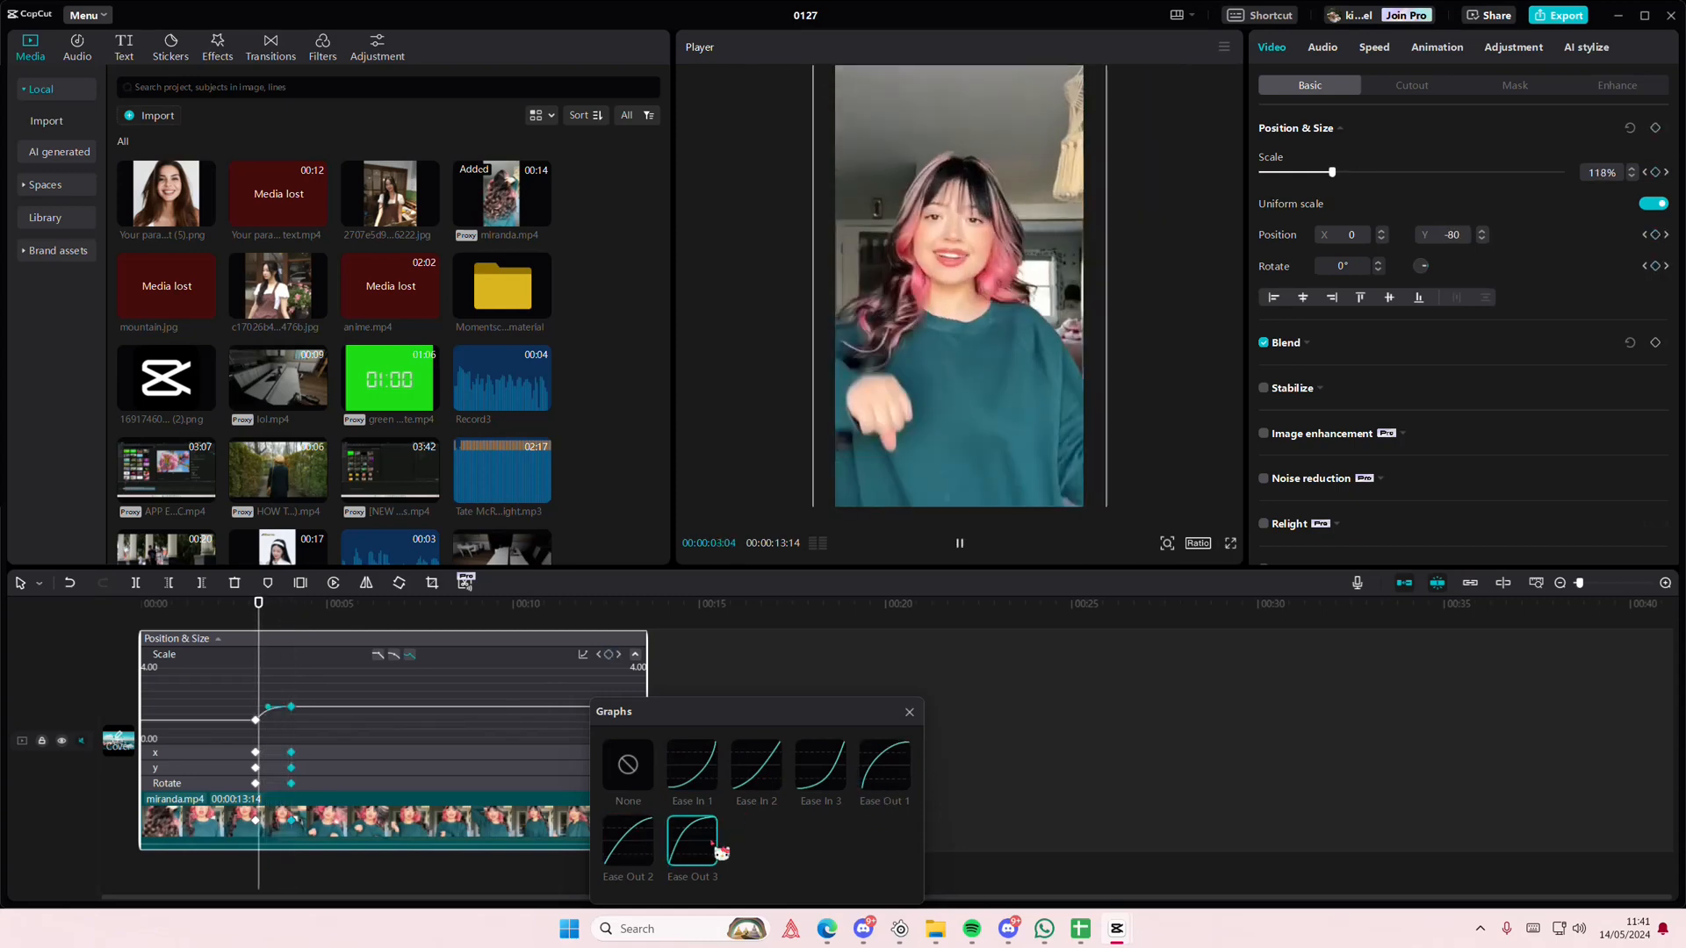
{"action": "left_click", "coordinate": [627, 847]}
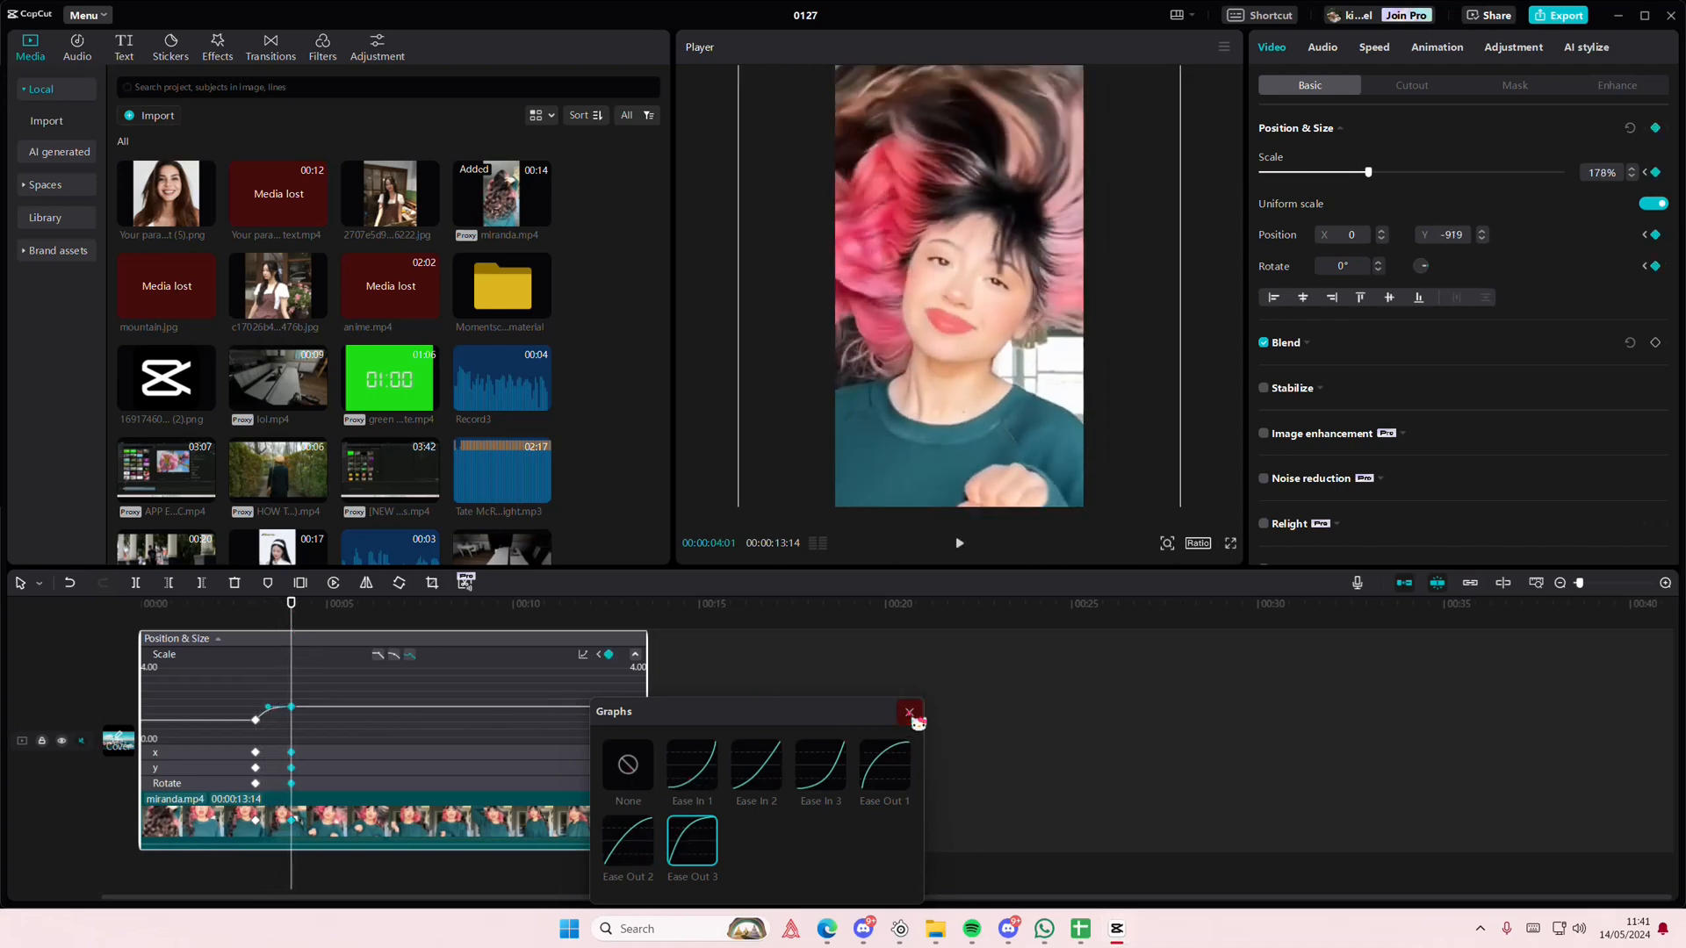
Apply Ease Out 2 to the x position keyframes, then play back the eased zoom.
{"action": "left_click", "coordinate": [910, 713]}
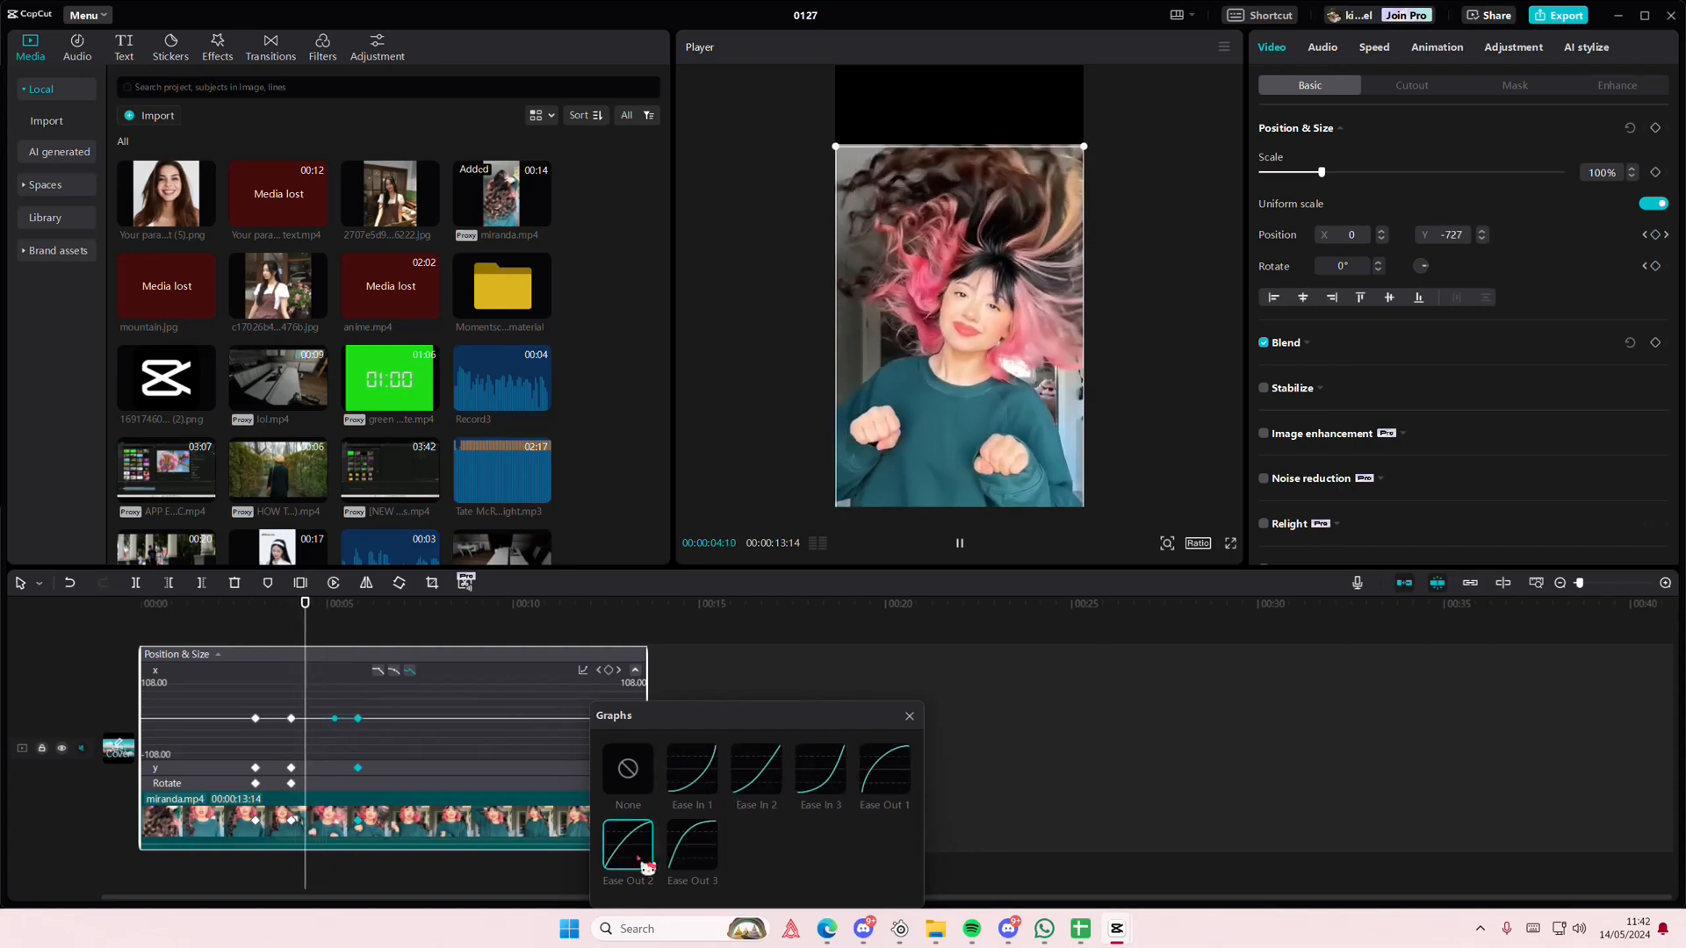
{"action": "left_click", "coordinate": [692, 849]}
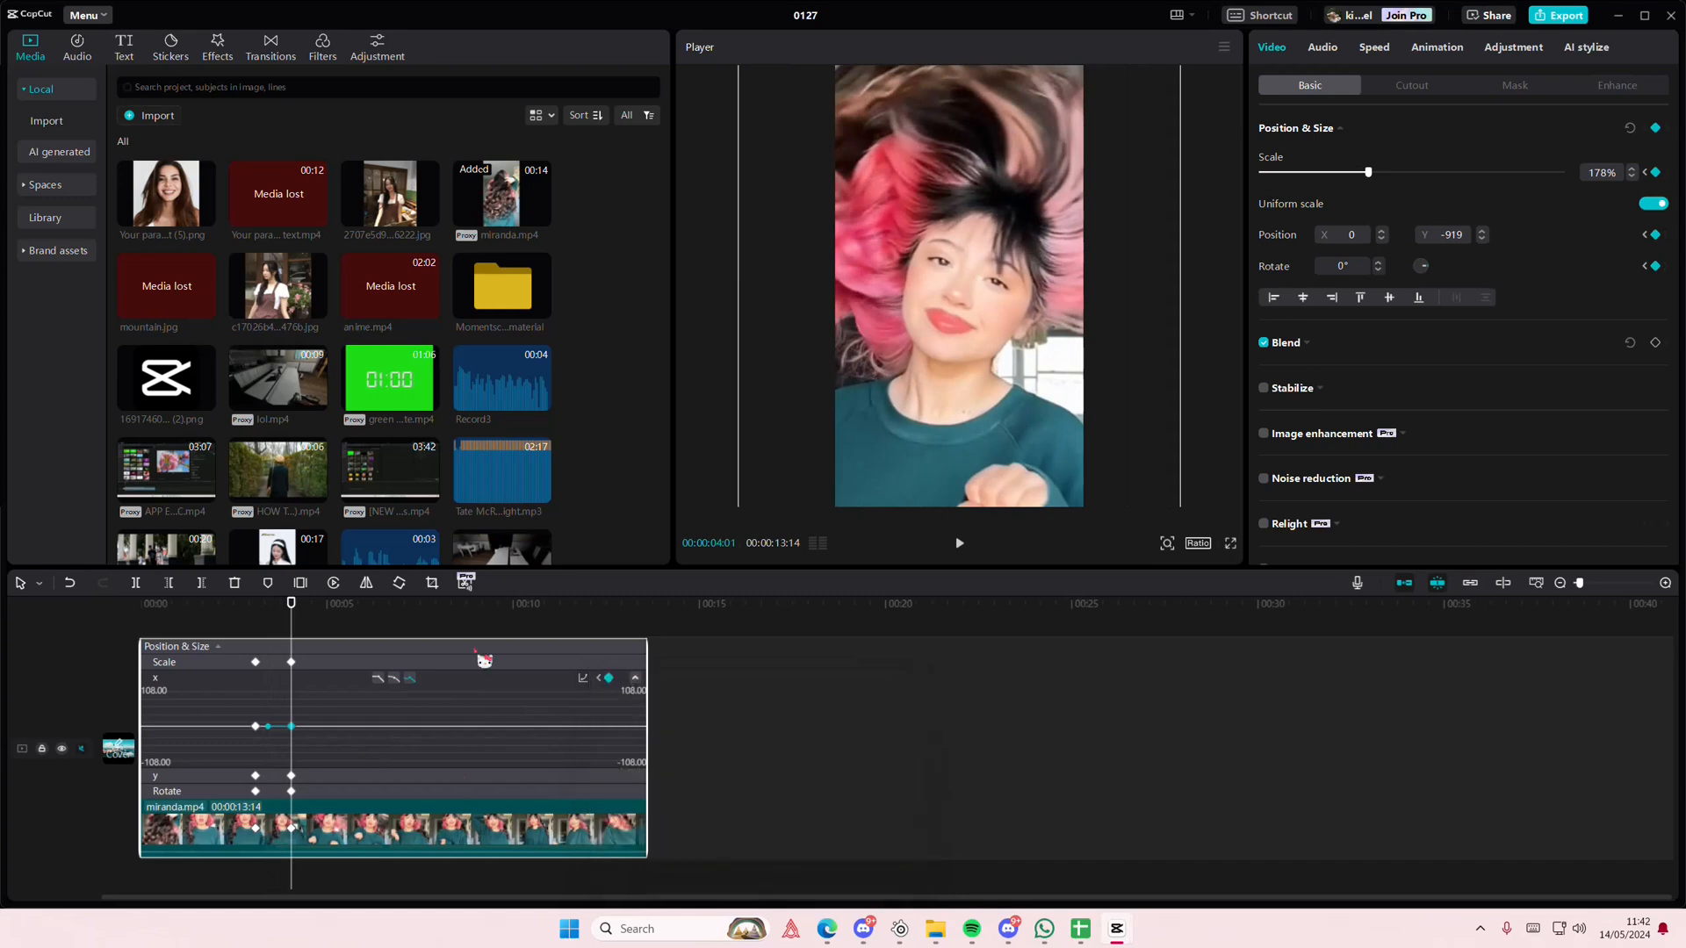
{"action": "right_click", "coordinate": [267, 704]}
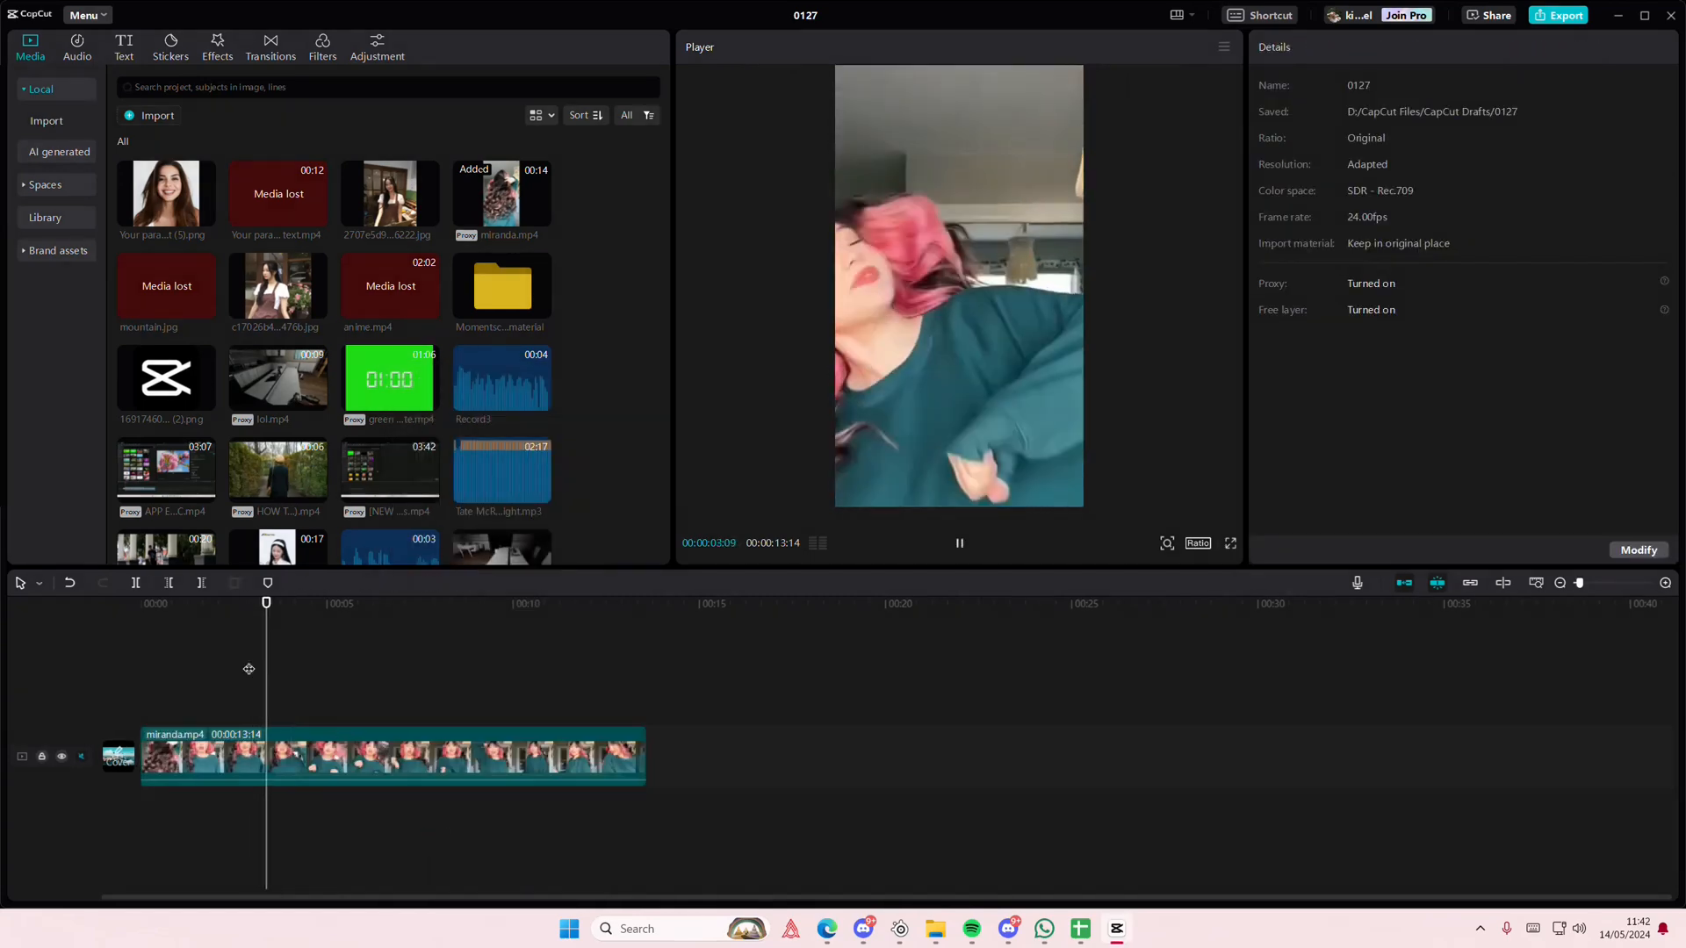
{"action": "left_click", "coordinate": [341, 602]}
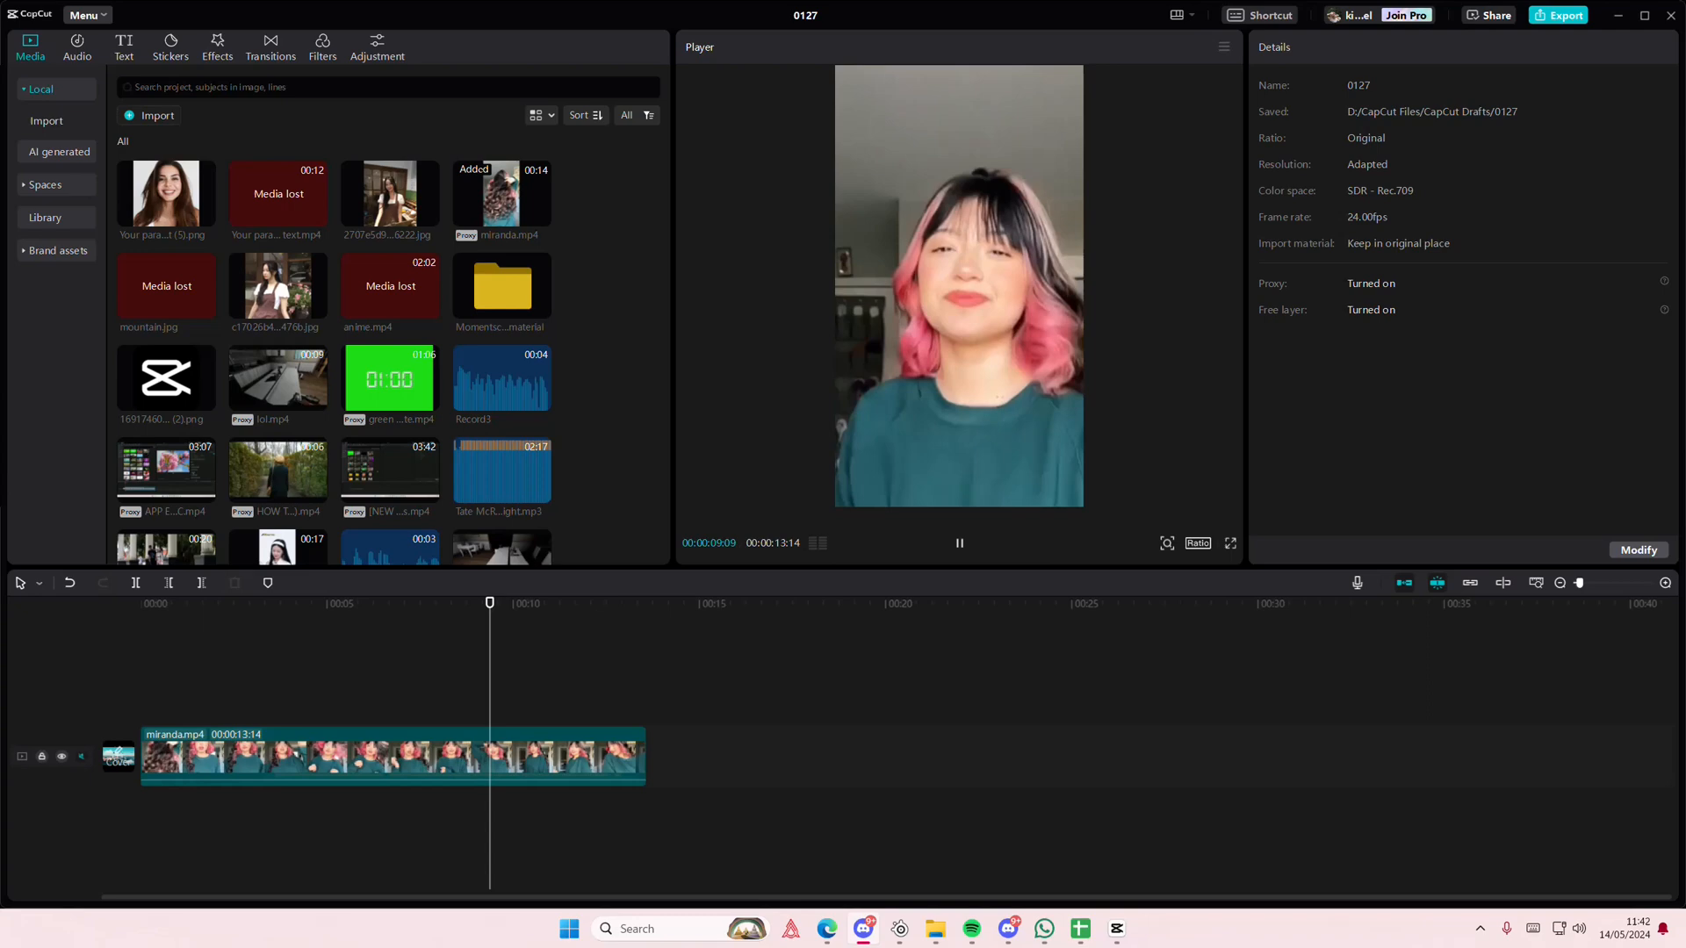
{"action": "left_click", "coordinate": [564, 603]}
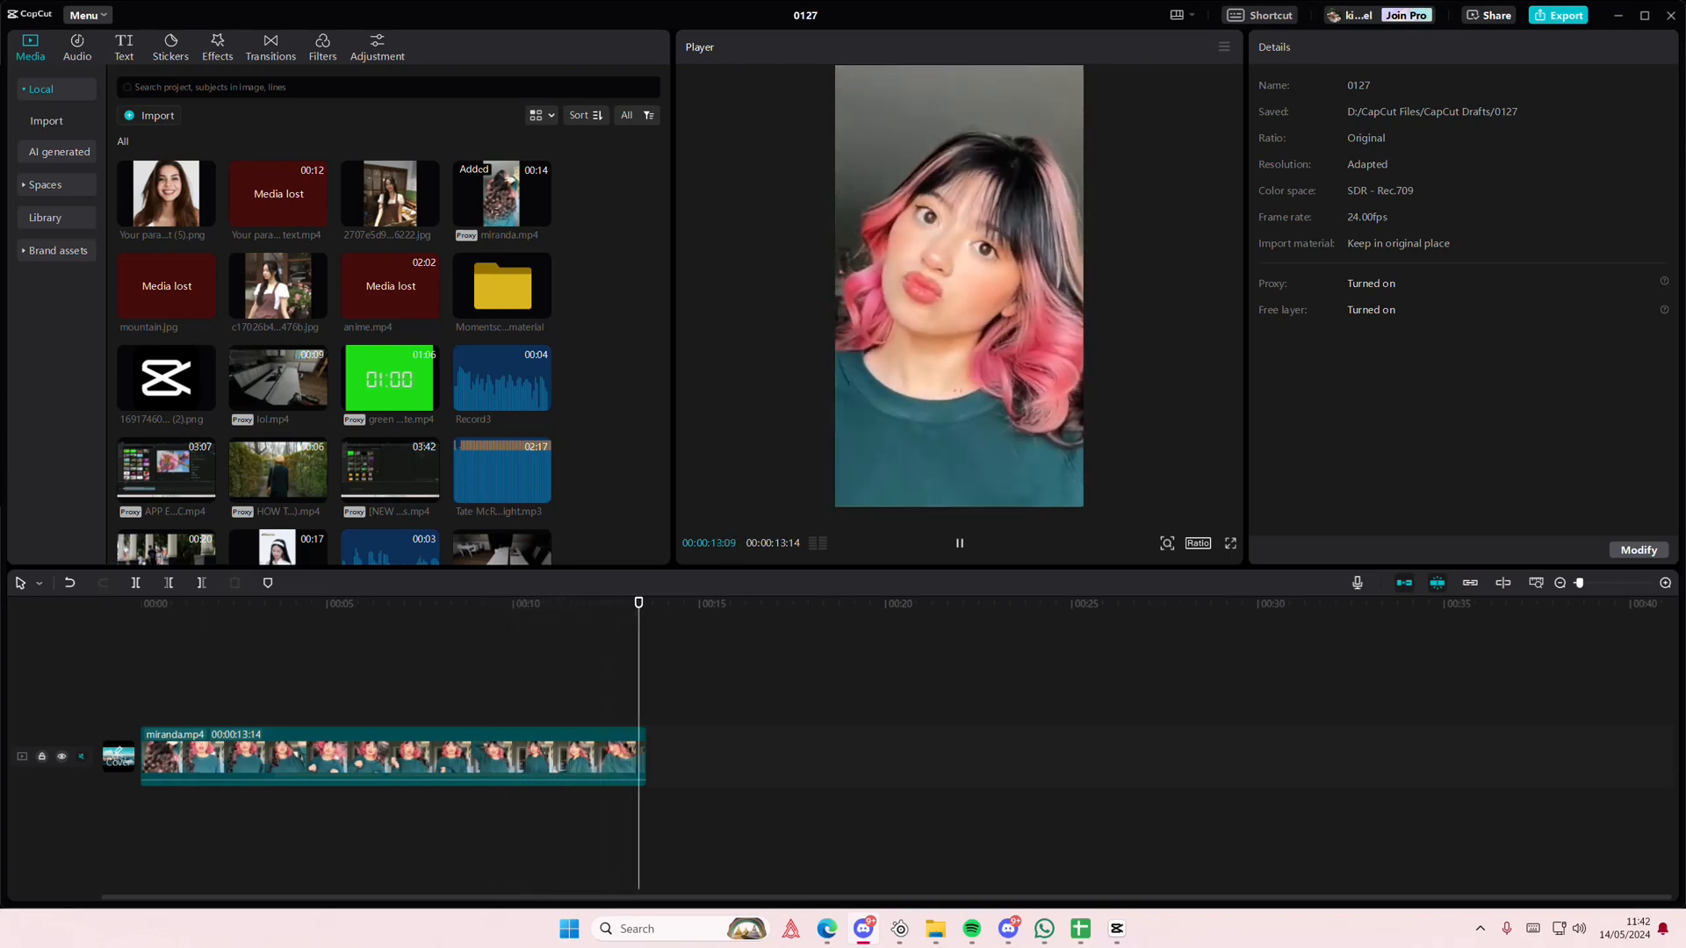
{"action": "left_click", "coordinate": [959, 543]}
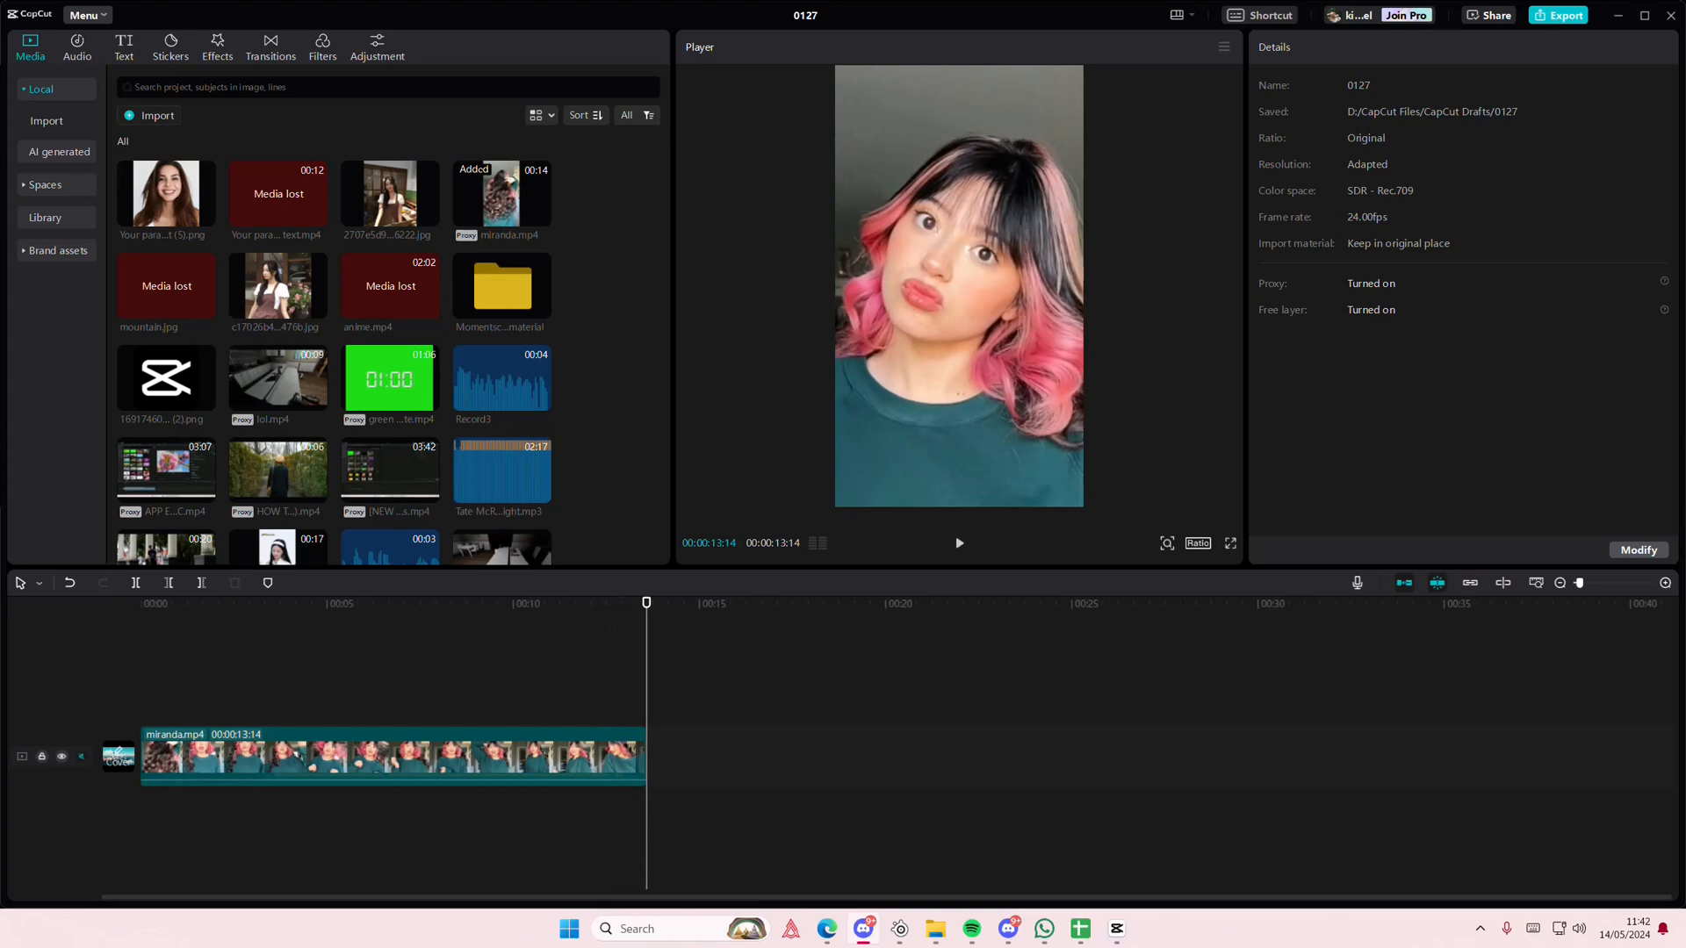
{"action": "mouse_move", "coordinate": [1504, 811]}
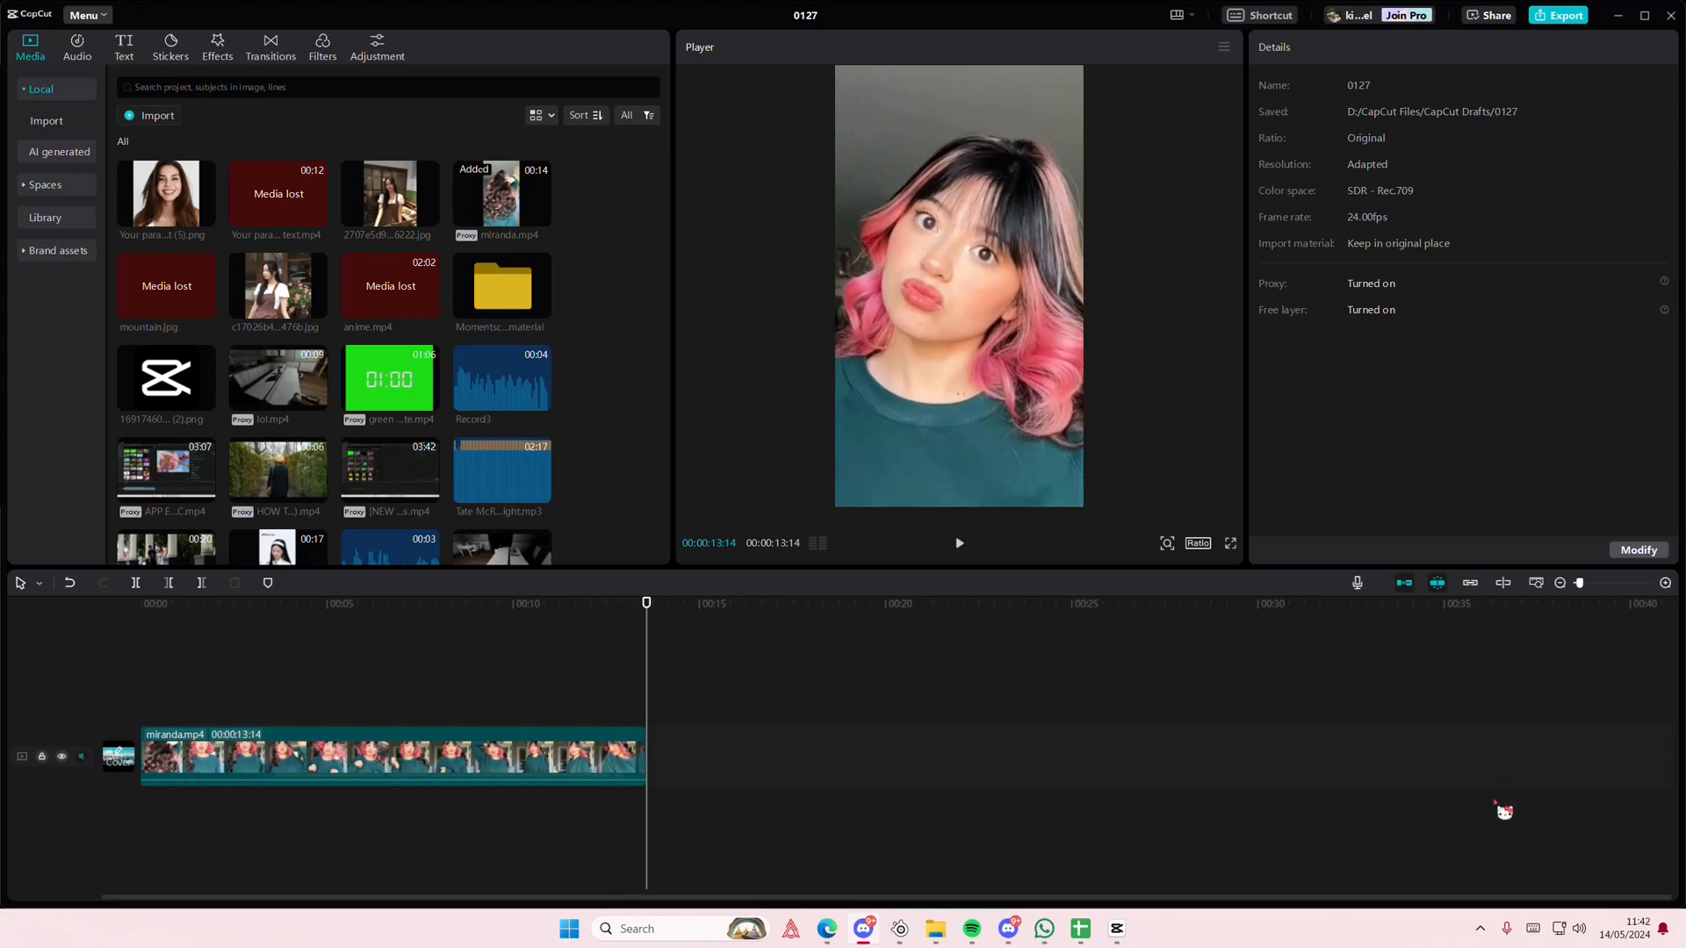